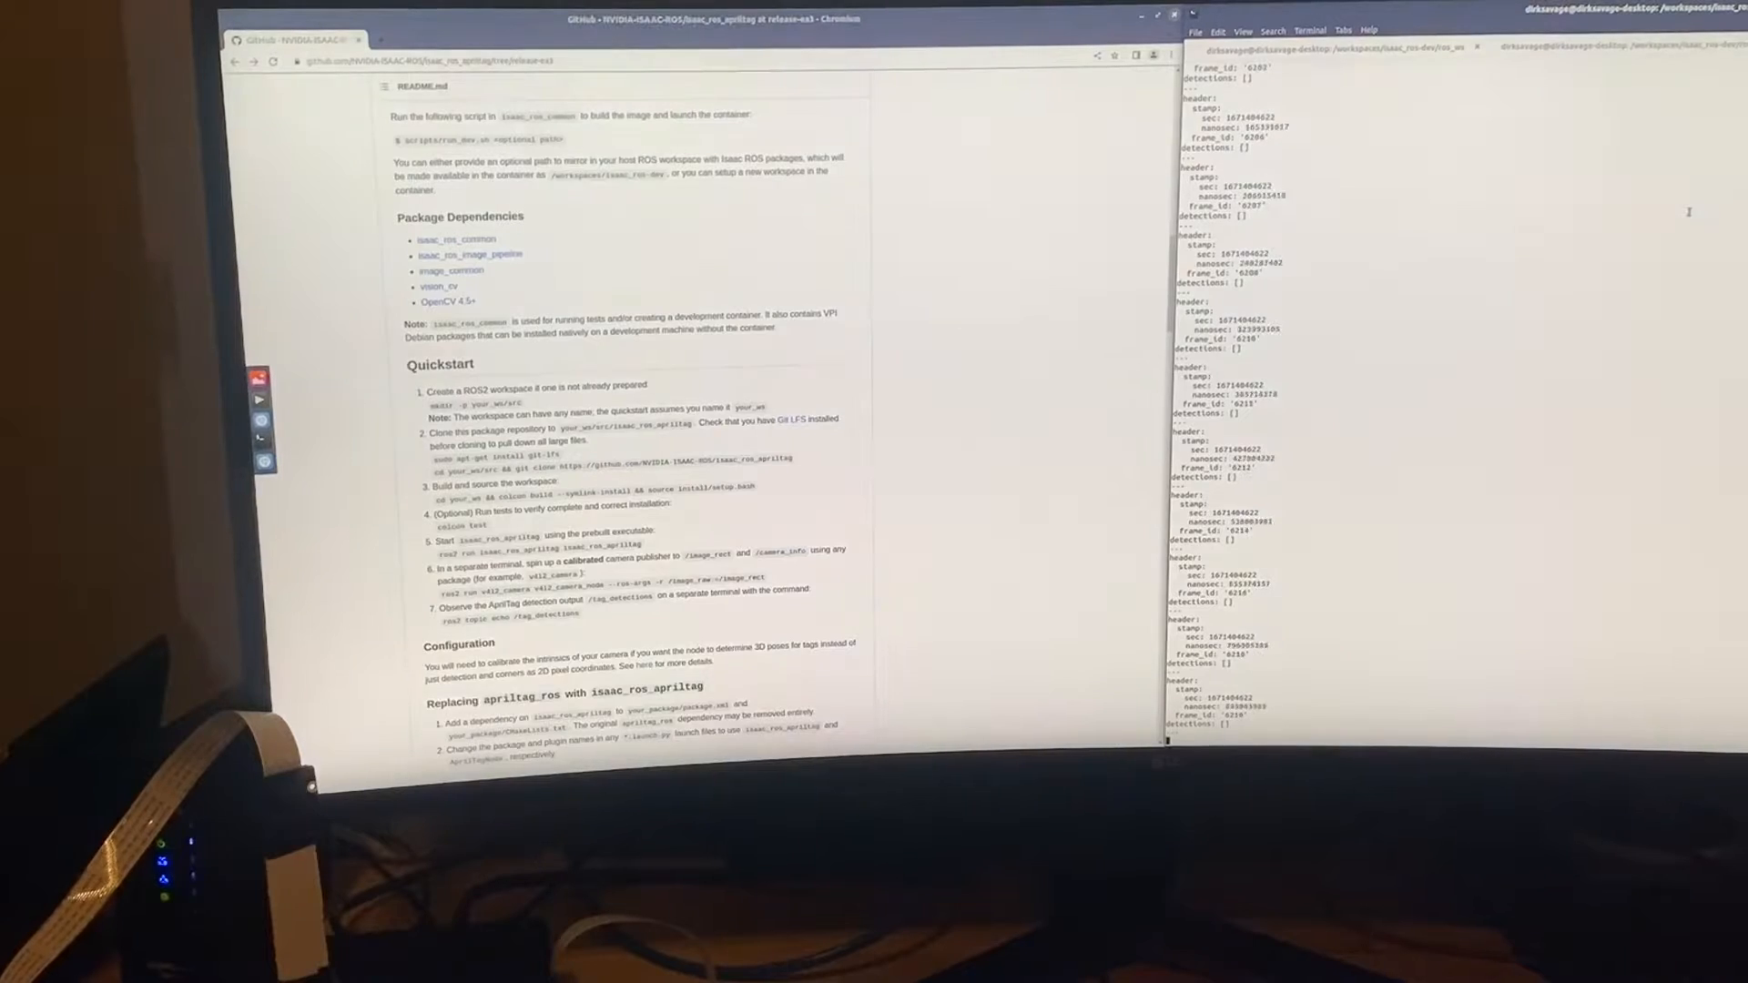
pyautogui.scroll(-3)
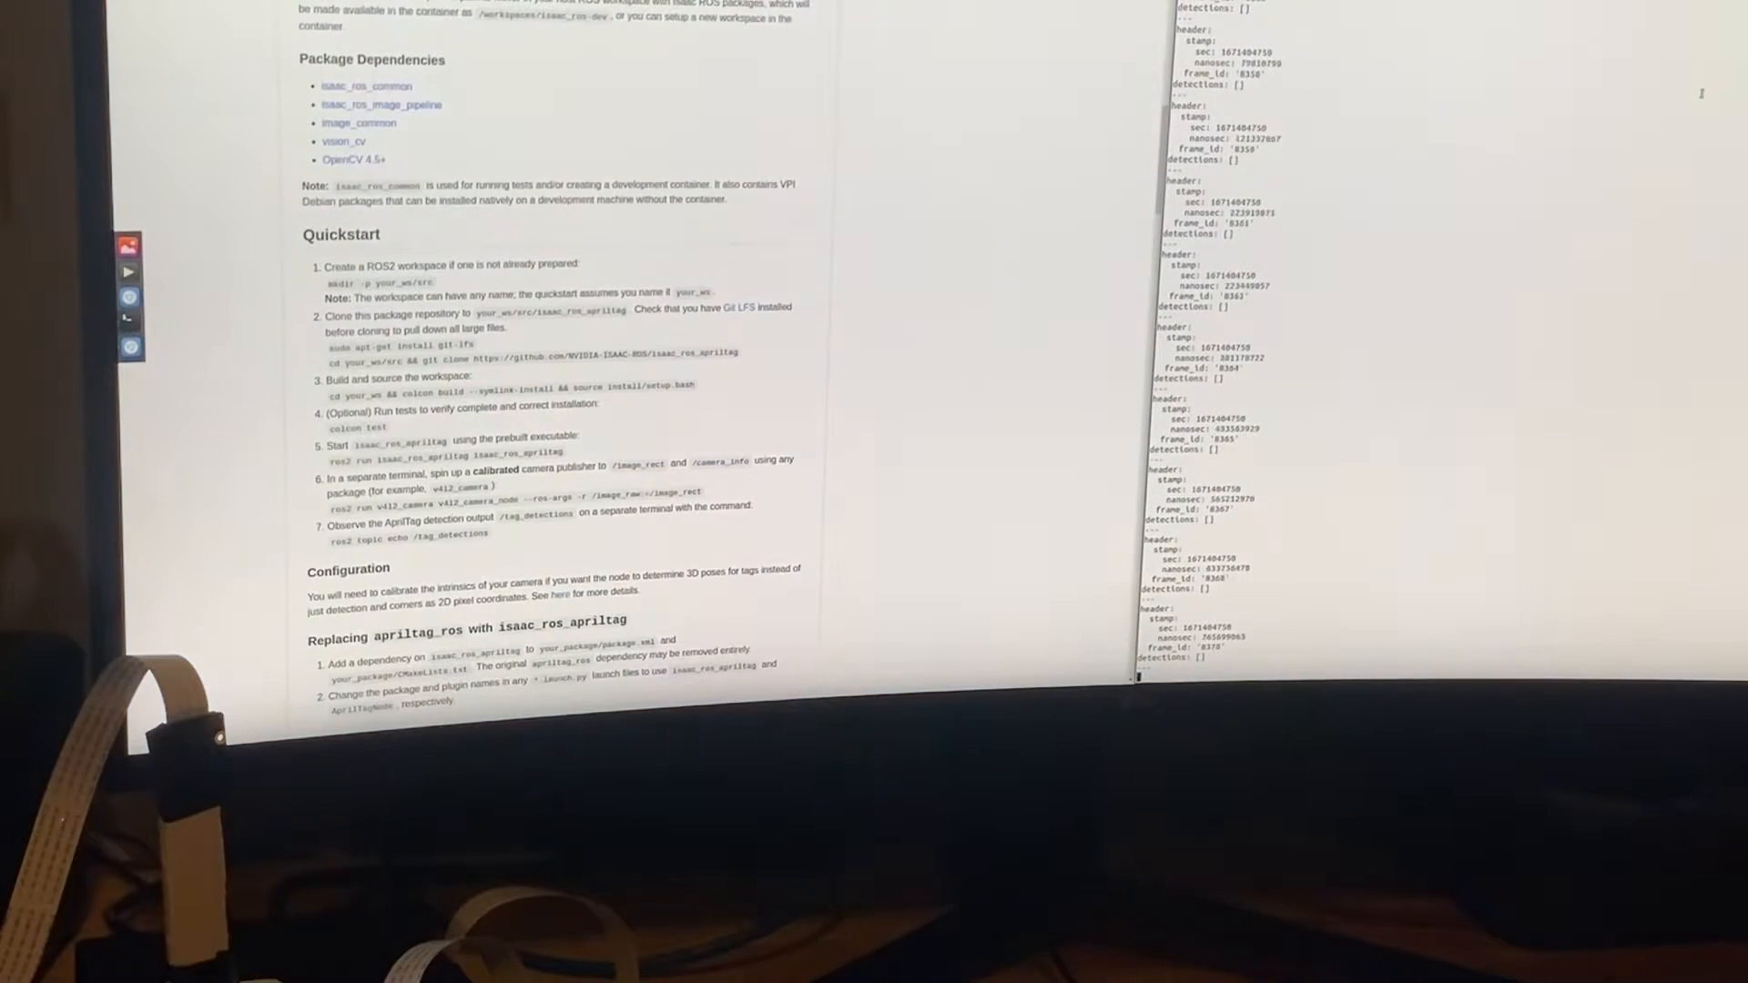
pyautogui.scroll(-3)
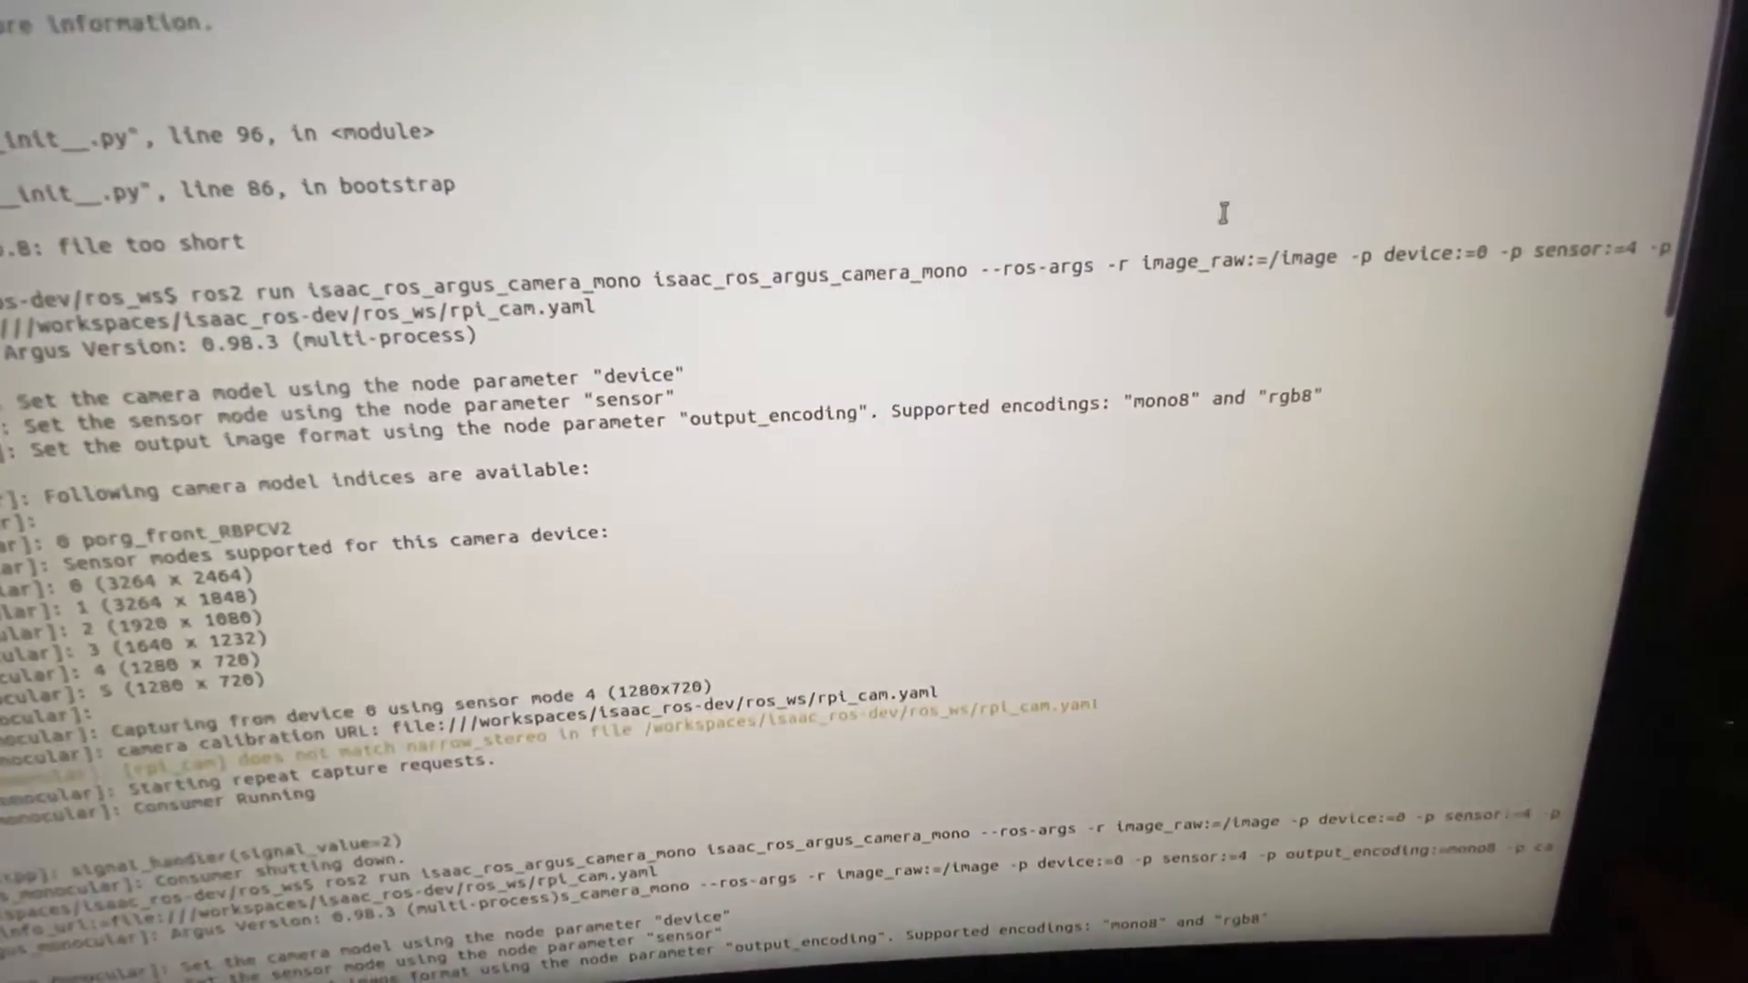
pyautogui.scroll(-3)
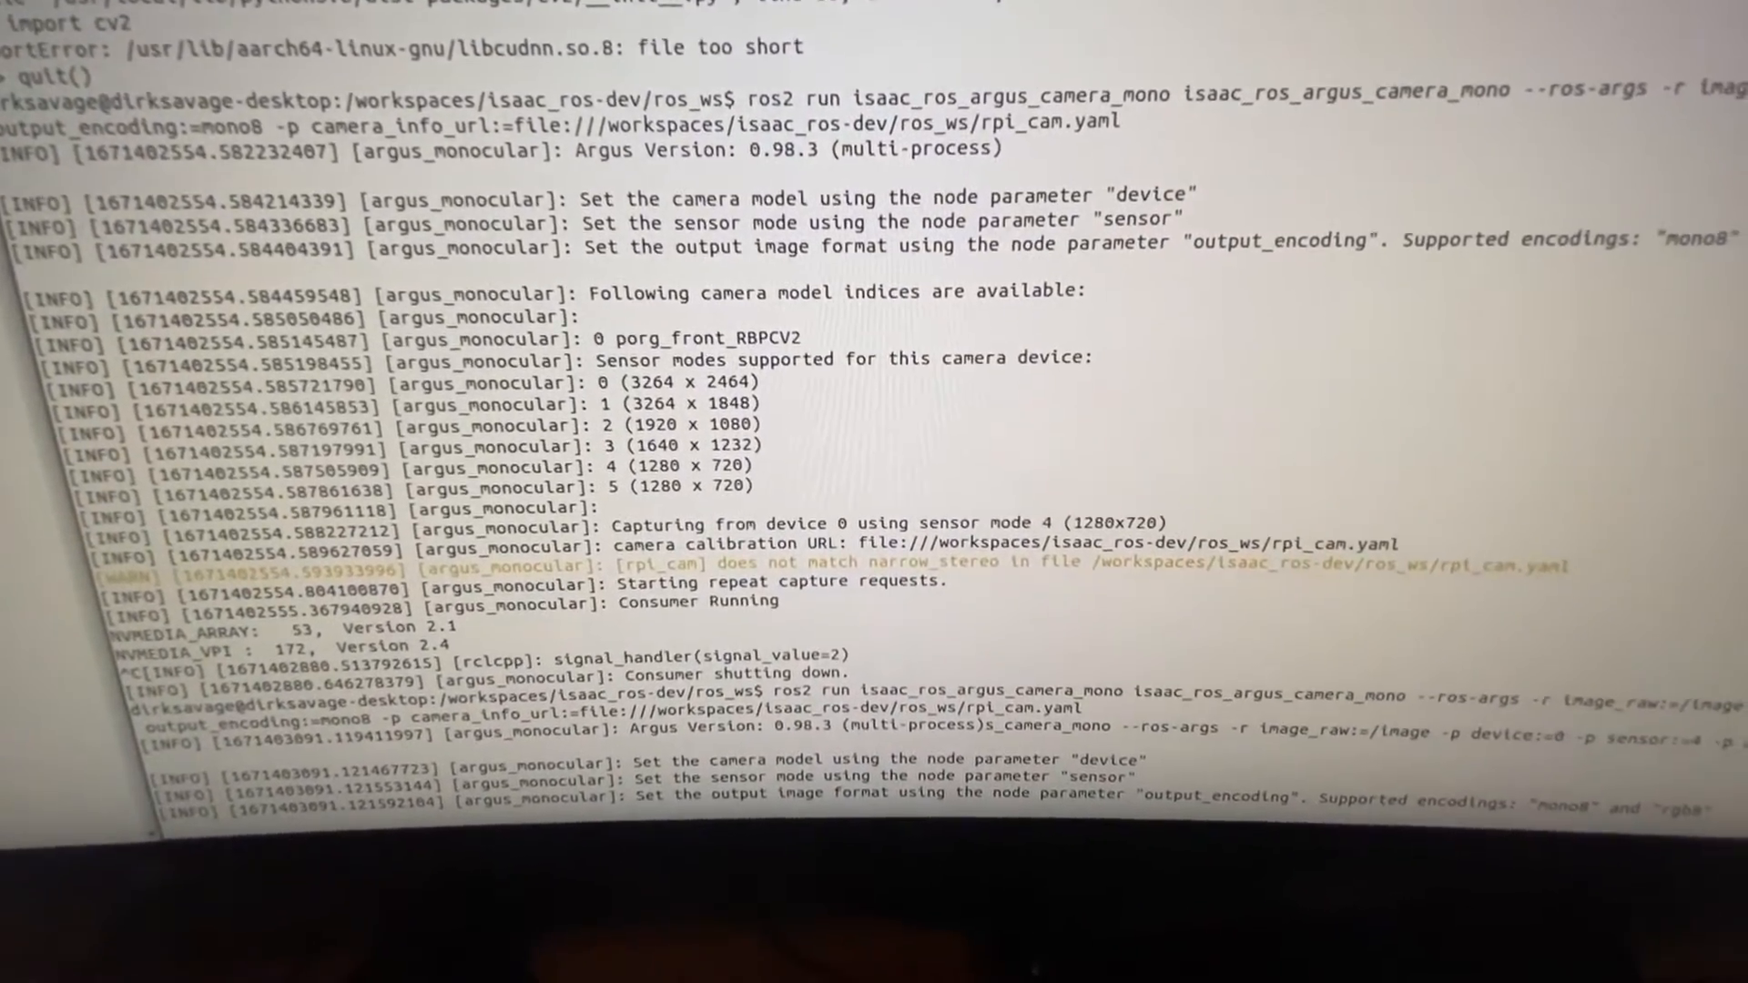
pyautogui.scroll(-3)
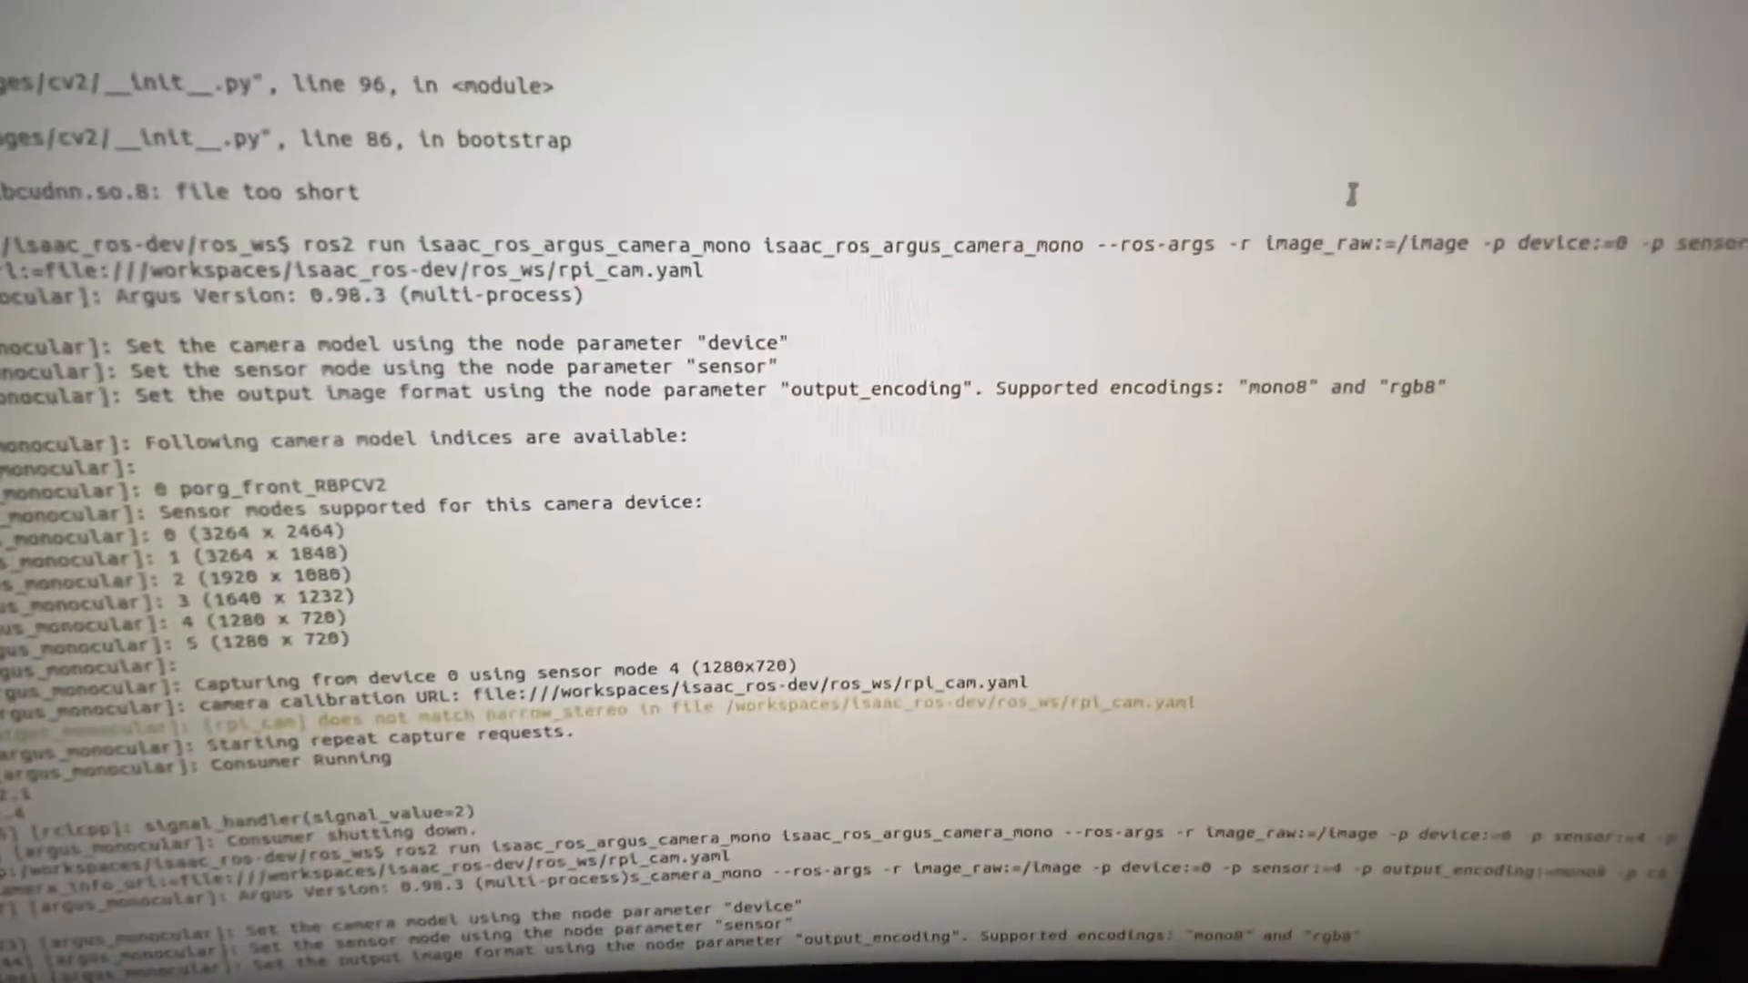
pyautogui.scroll(-3)
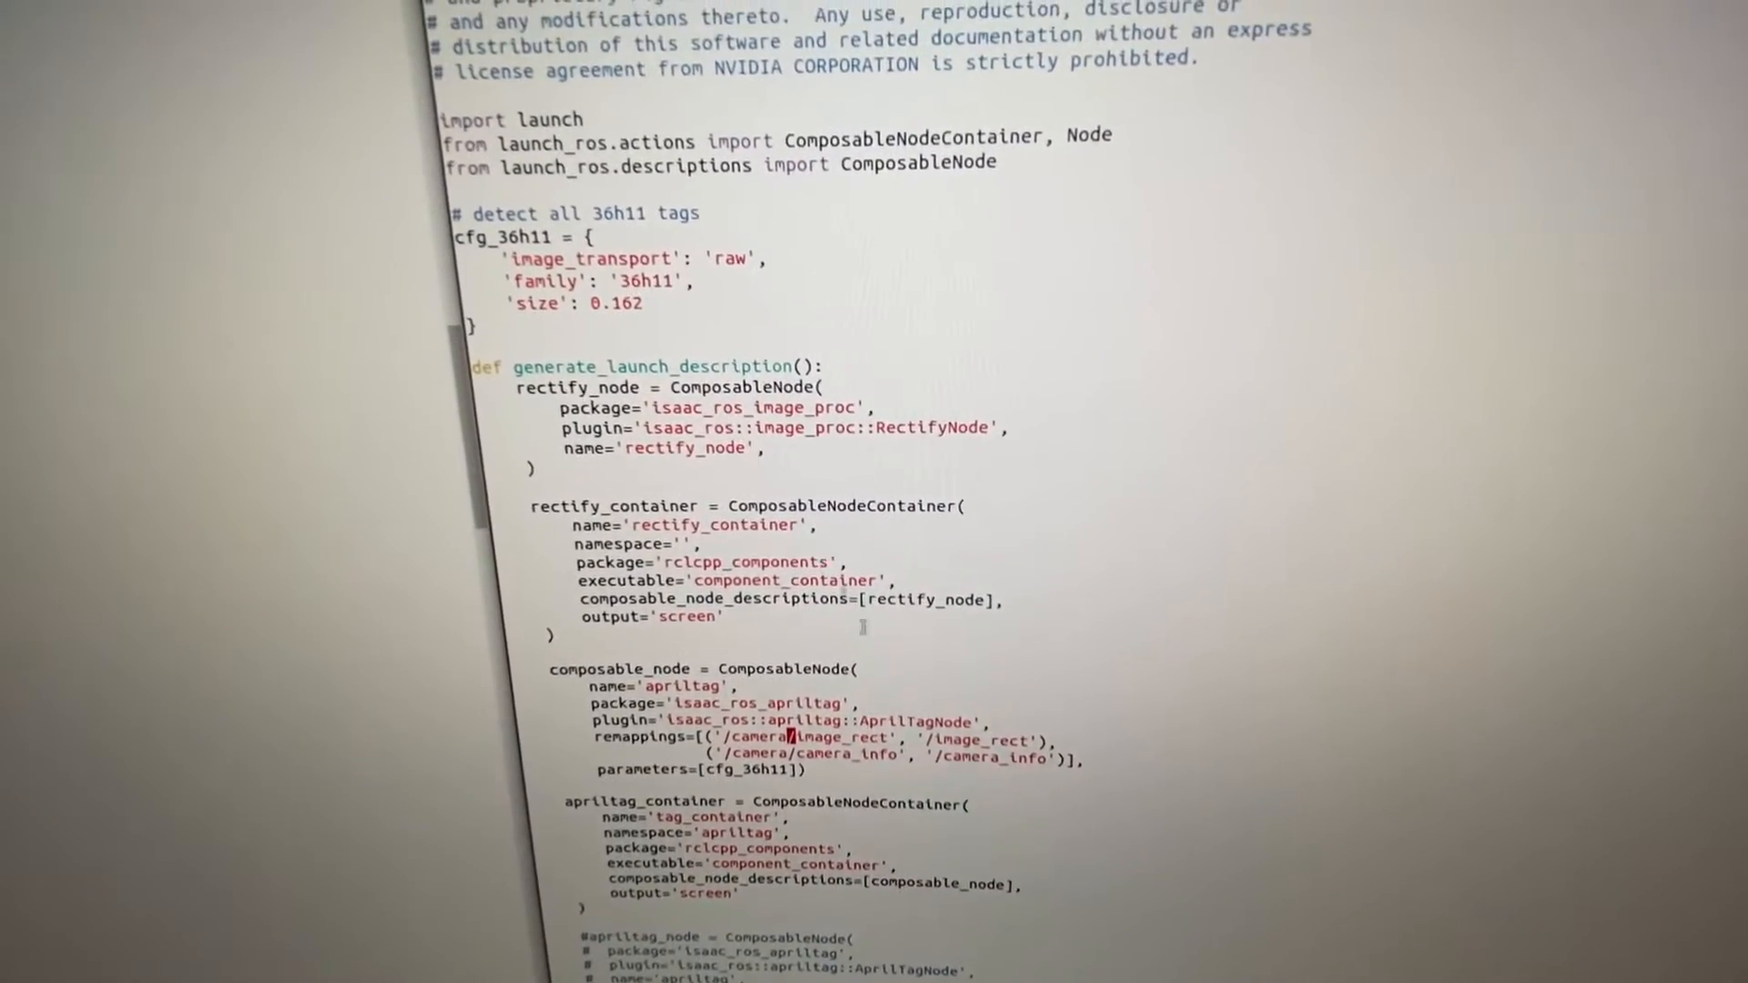
pyautogui.scroll(-3)
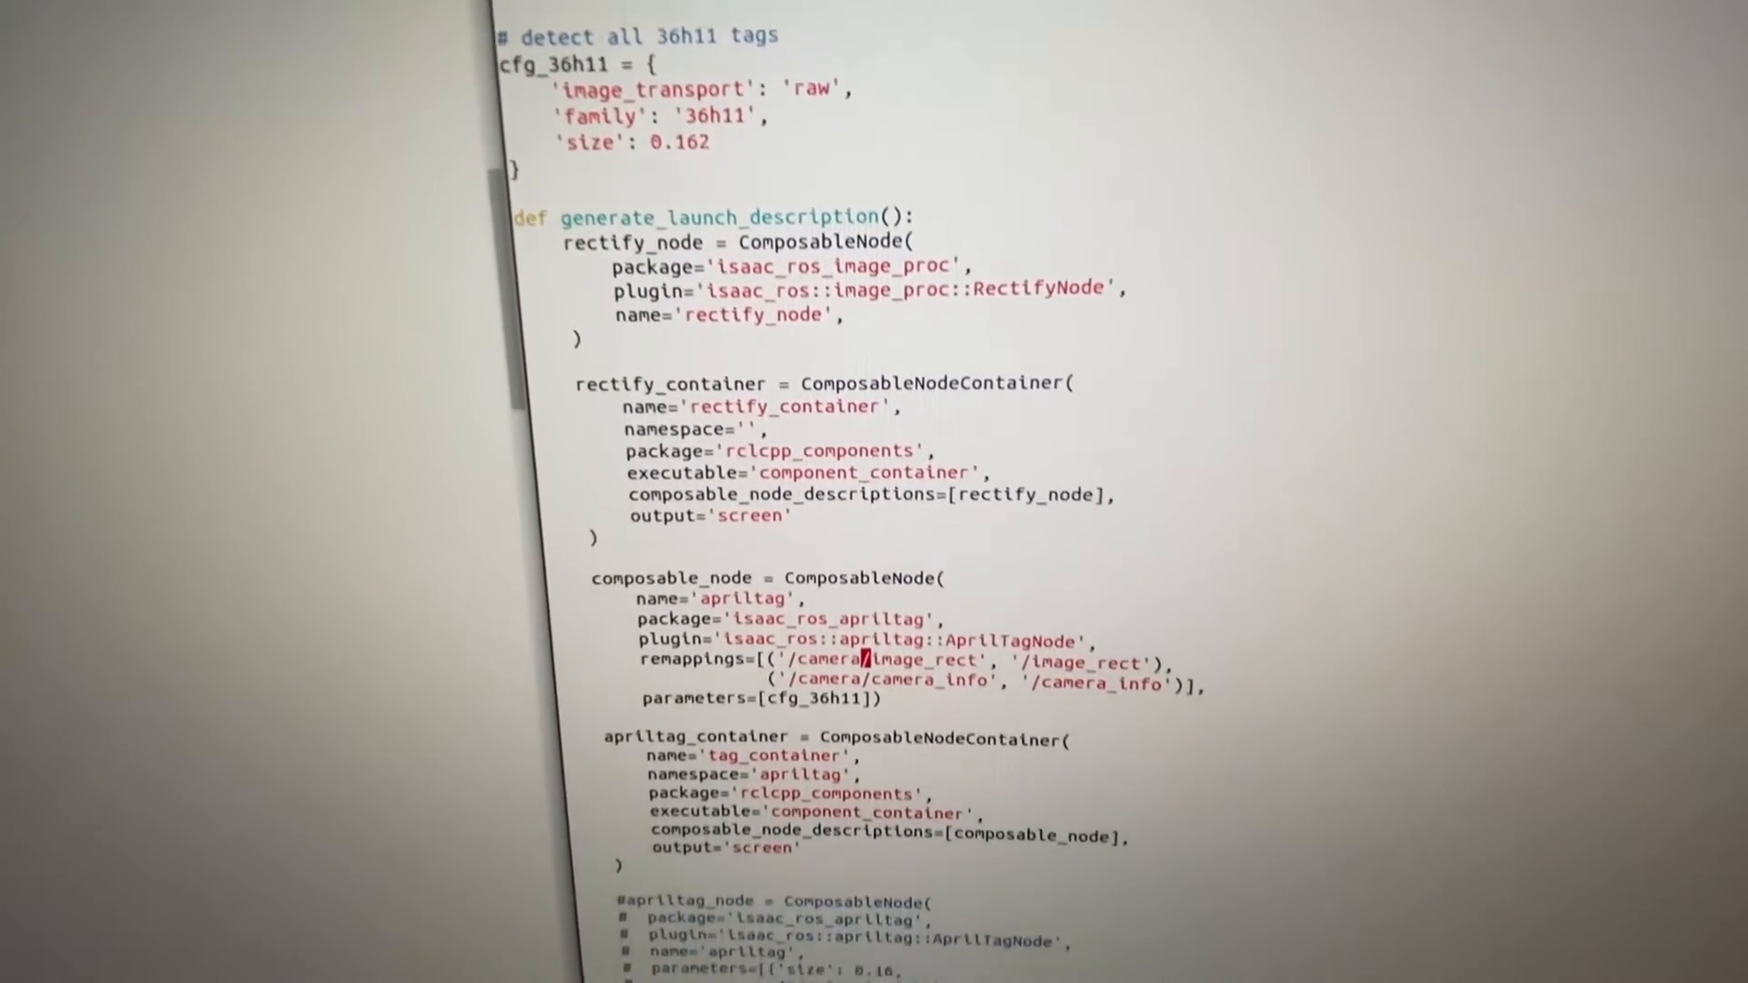
pyautogui.scroll(-3)
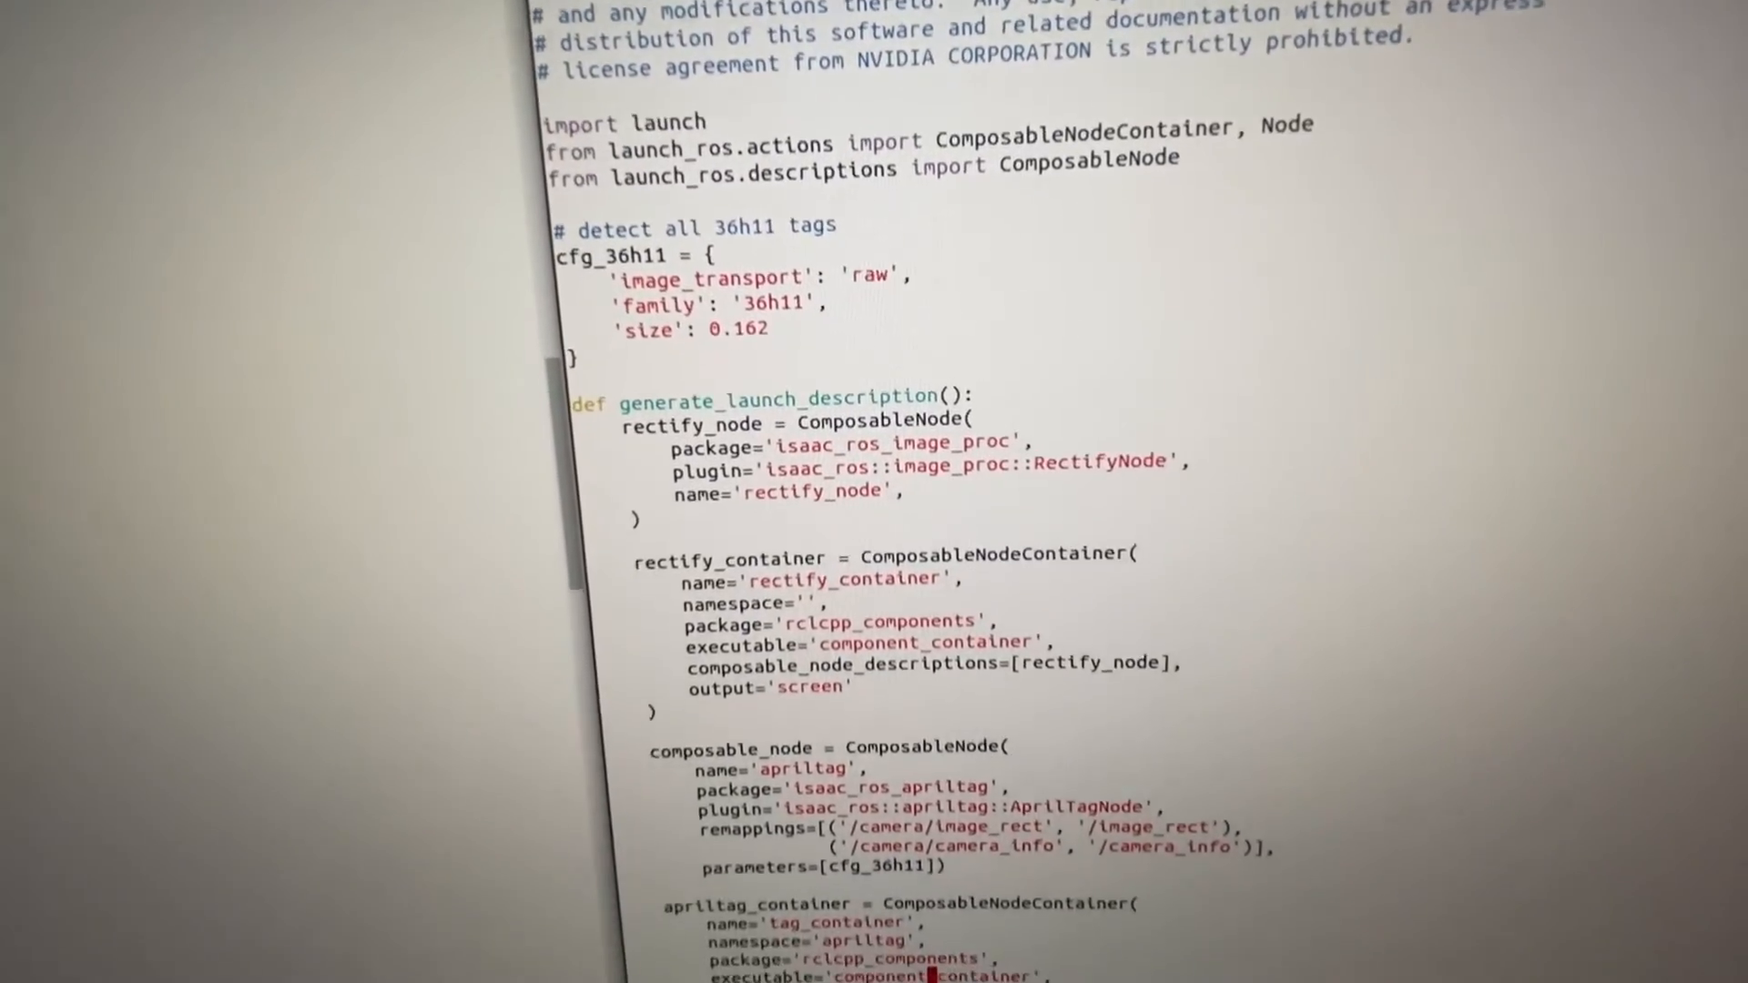
pyautogui.scroll(-3)
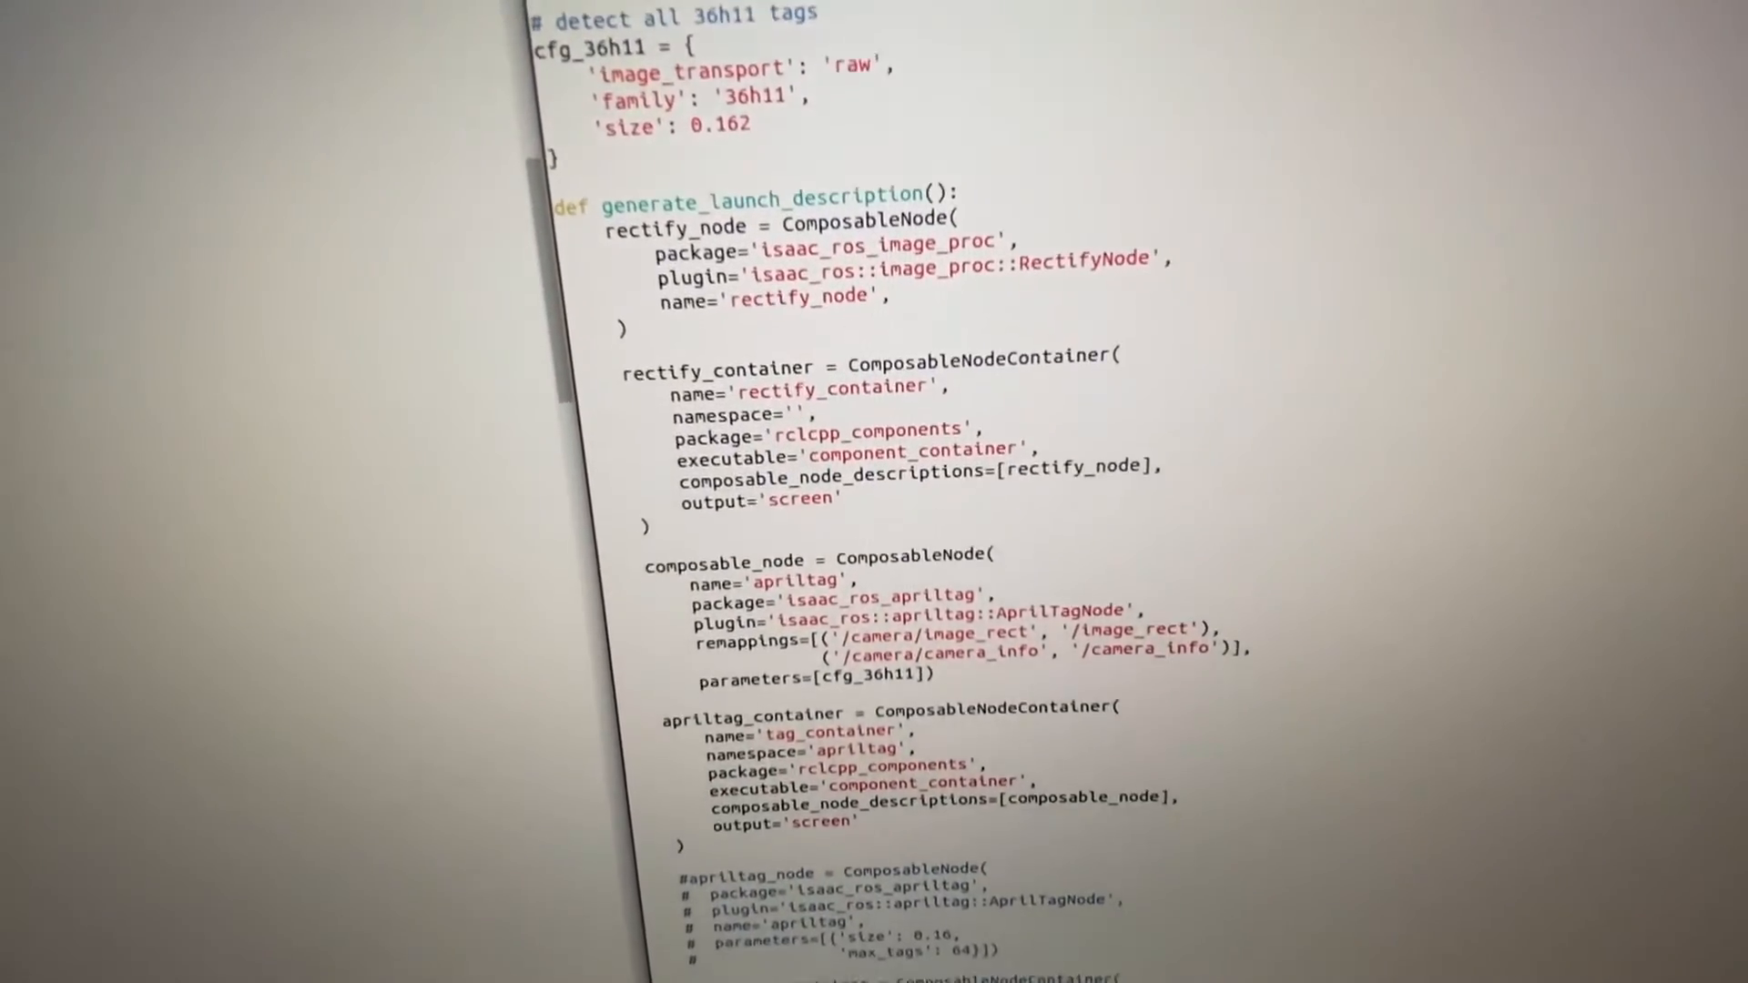
pyautogui.scroll(-3)
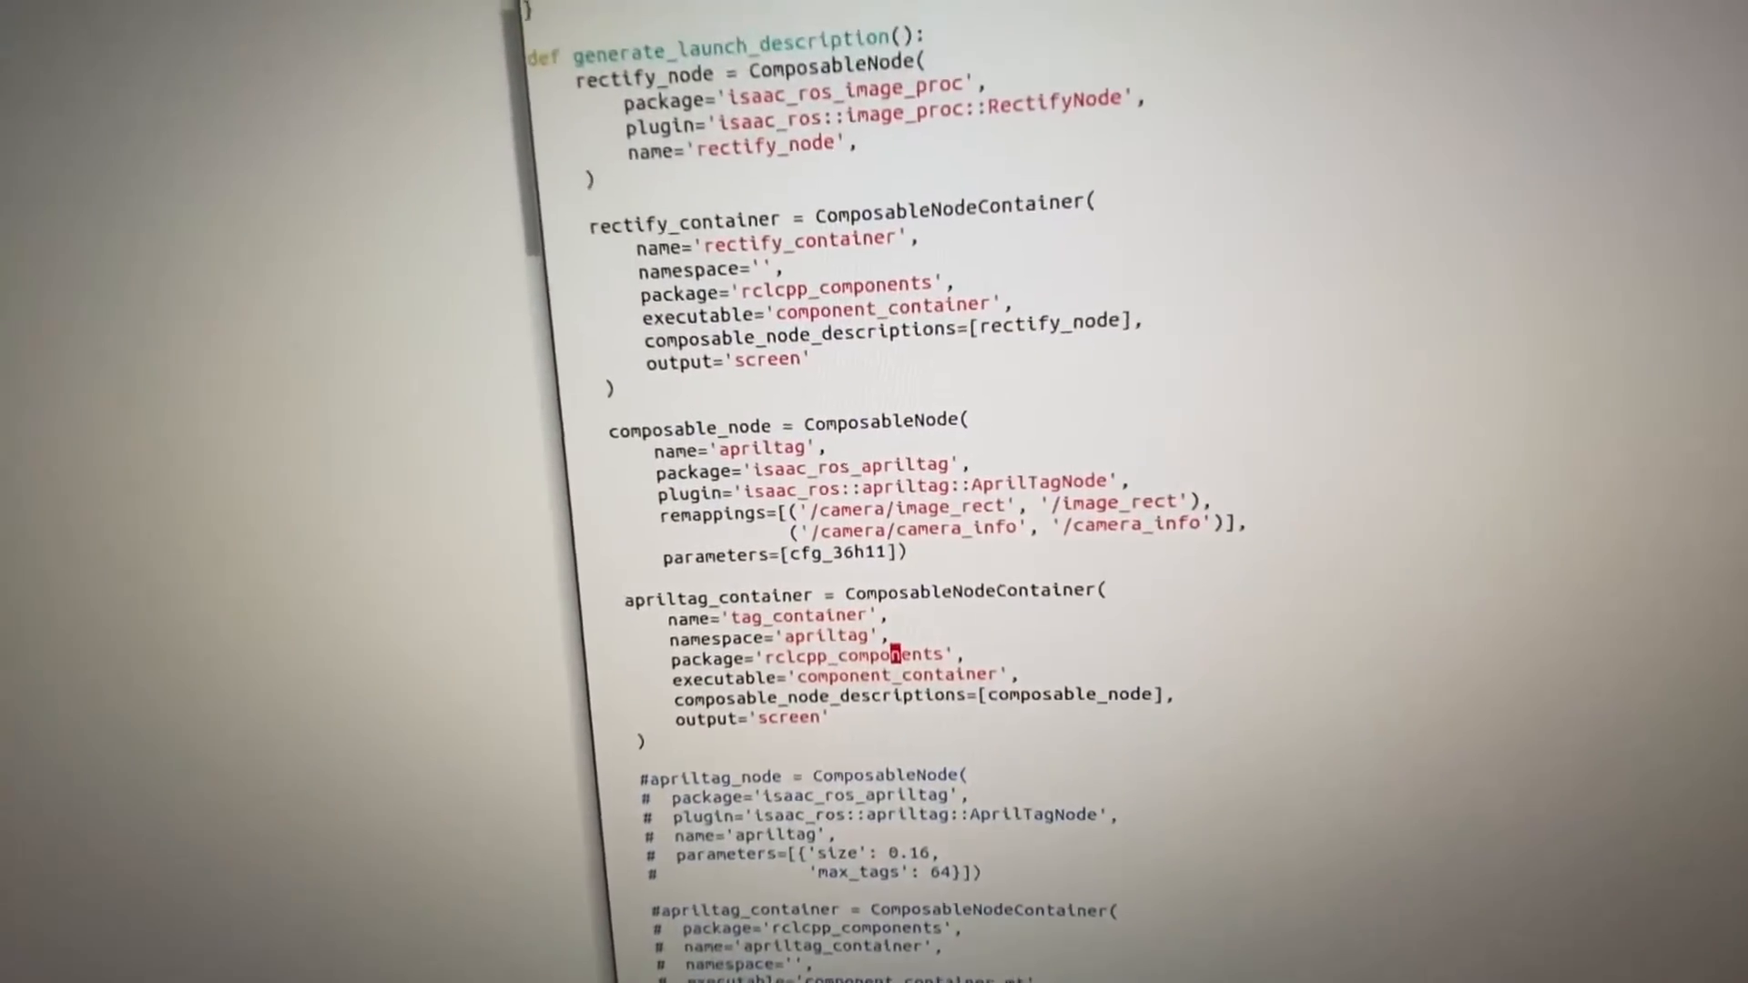
pyautogui.scroll(-3)
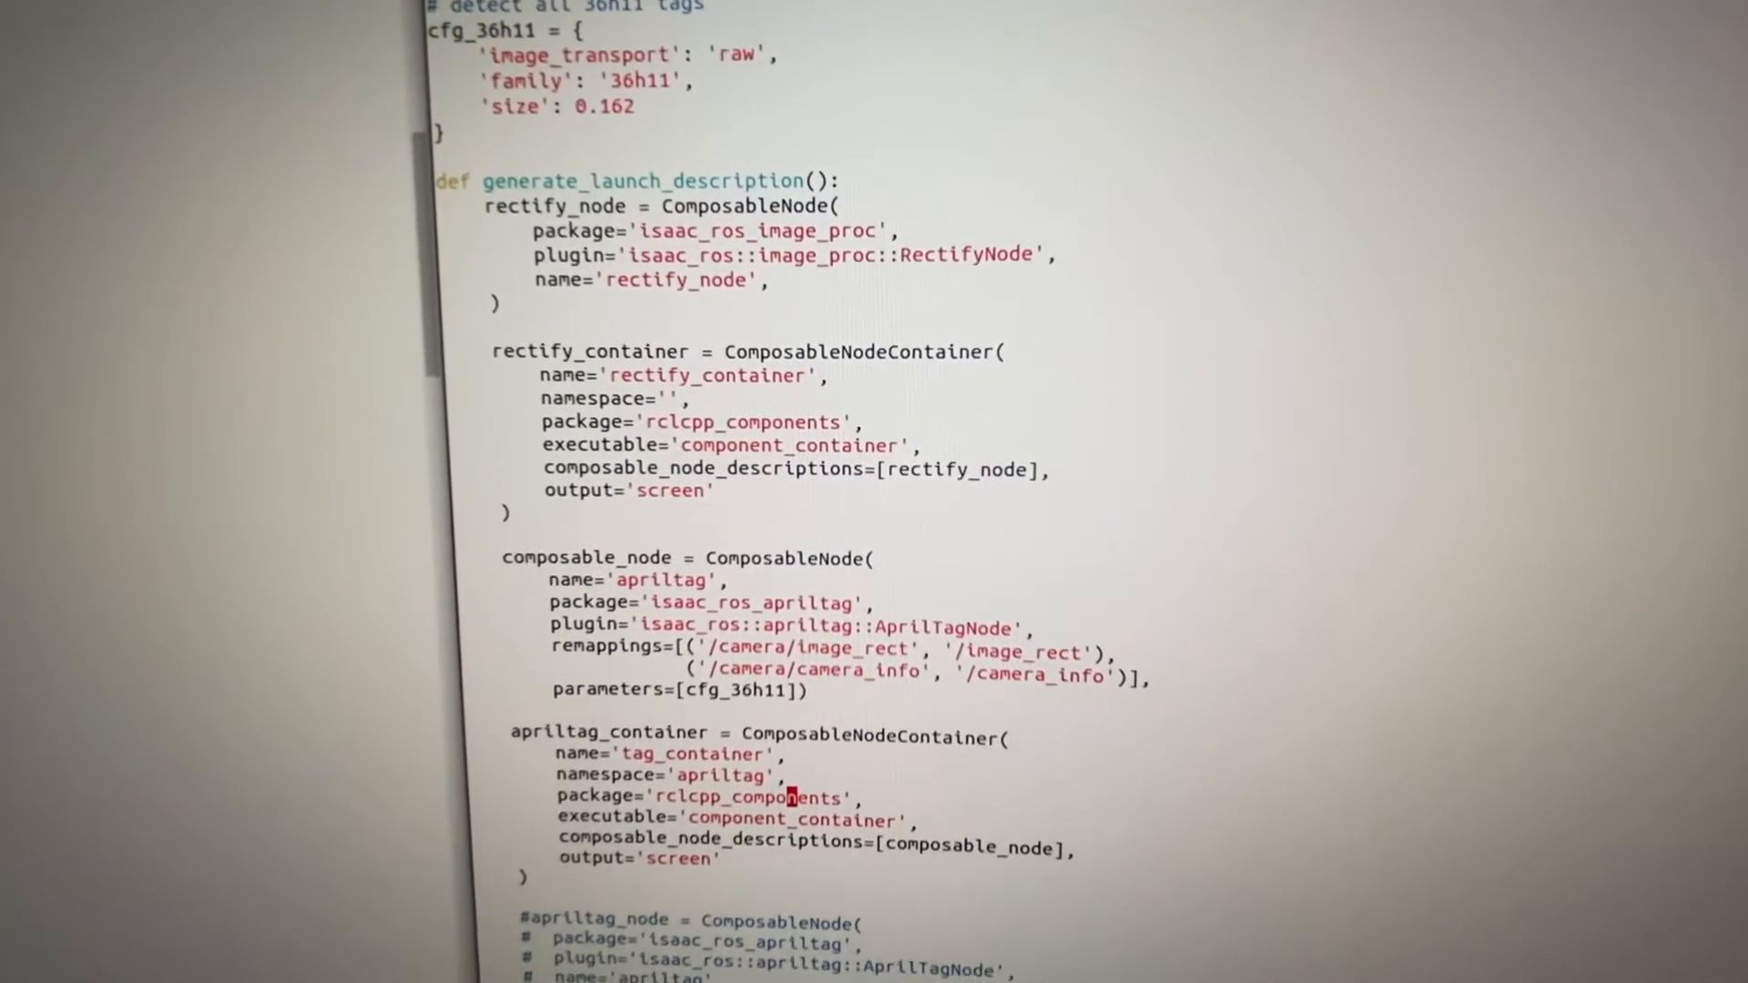
pyautogui.scroll(-3)
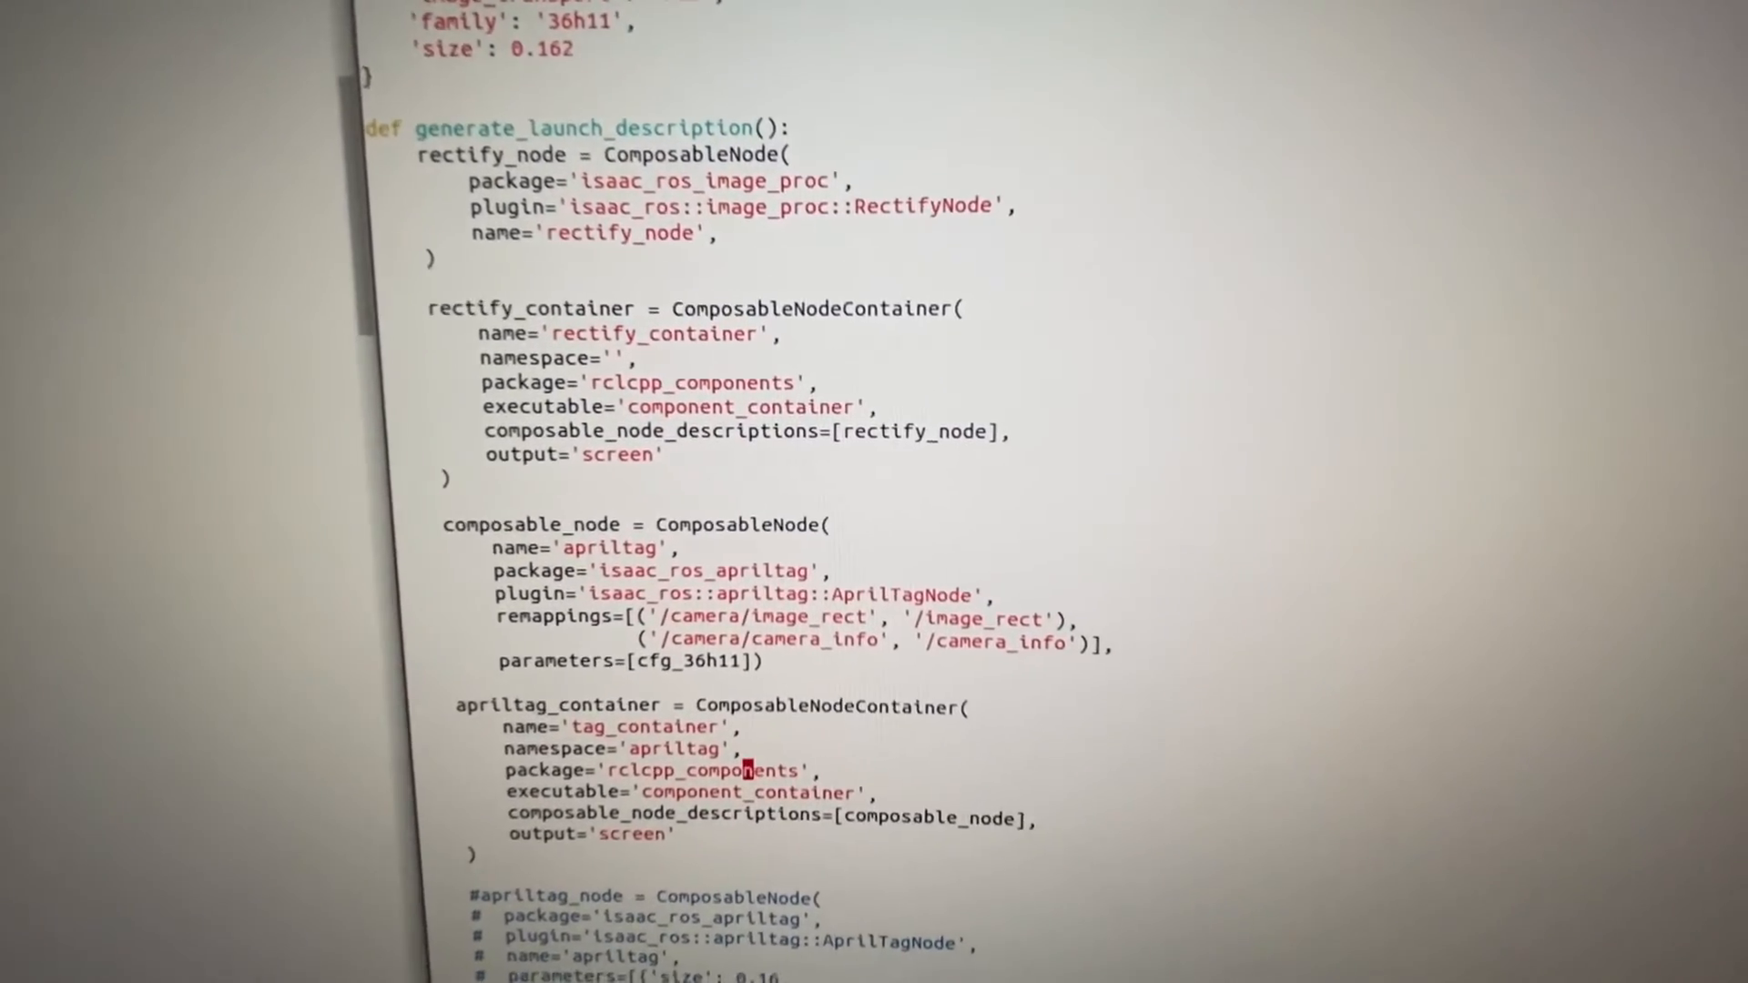